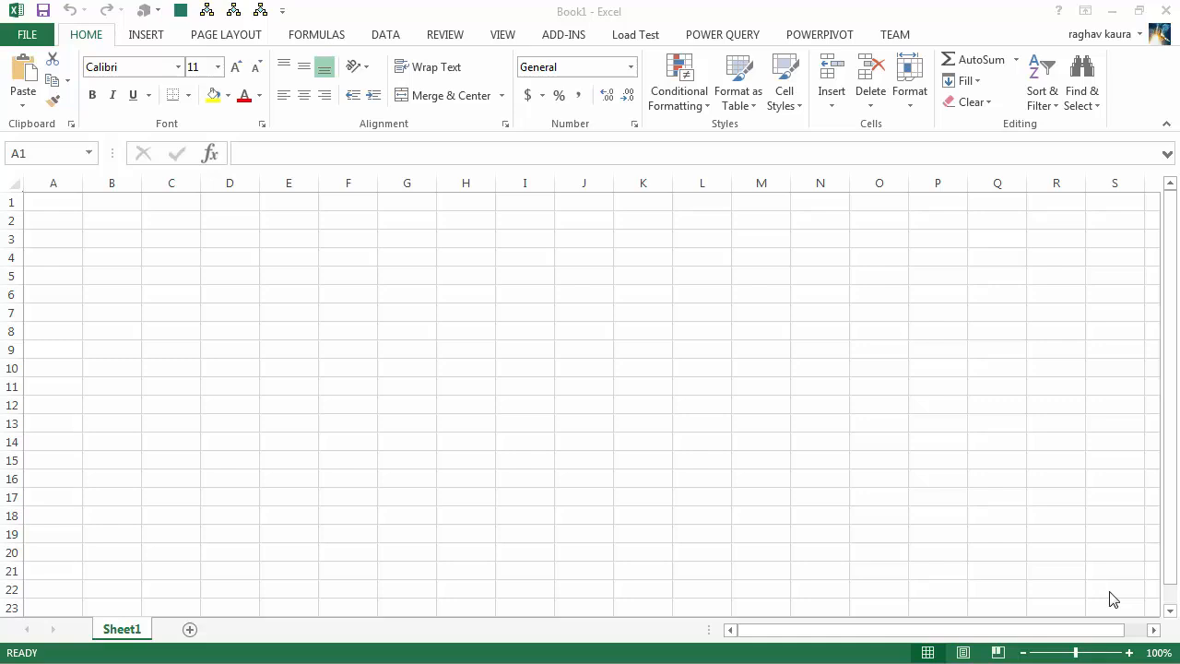
{"action": "mouse_move", "coordinate": [625, 4]}
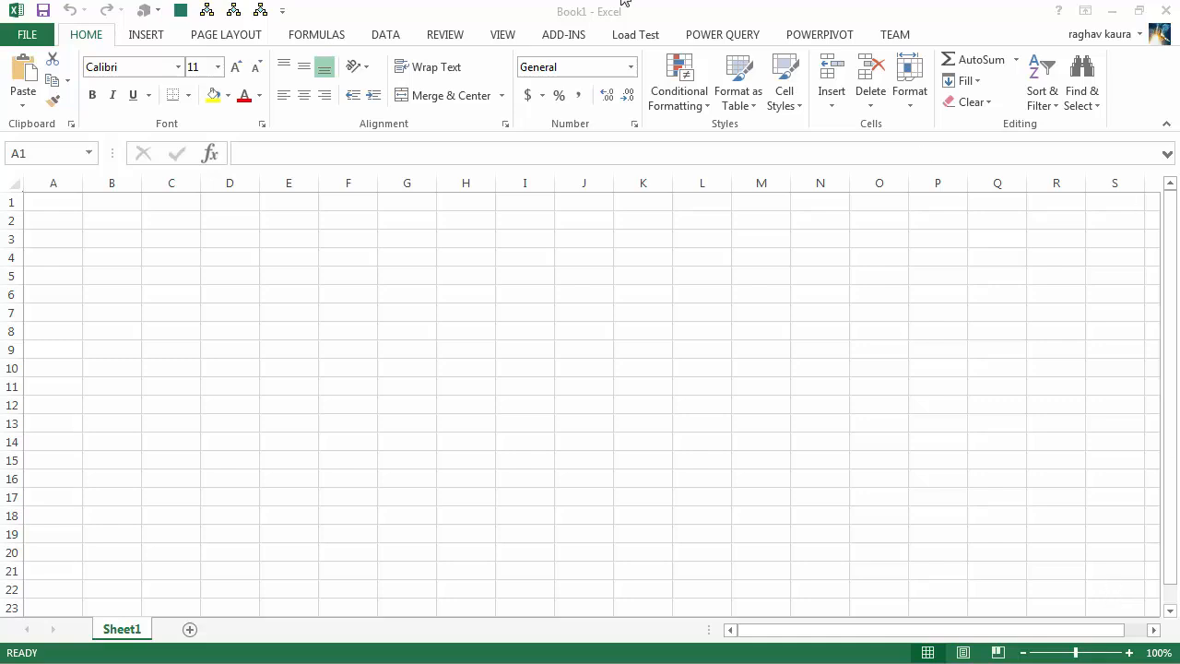
- Select cell A1 and show the Power Query ribbon commands
{"action": "left_click", "coordinate": [52, 200]}
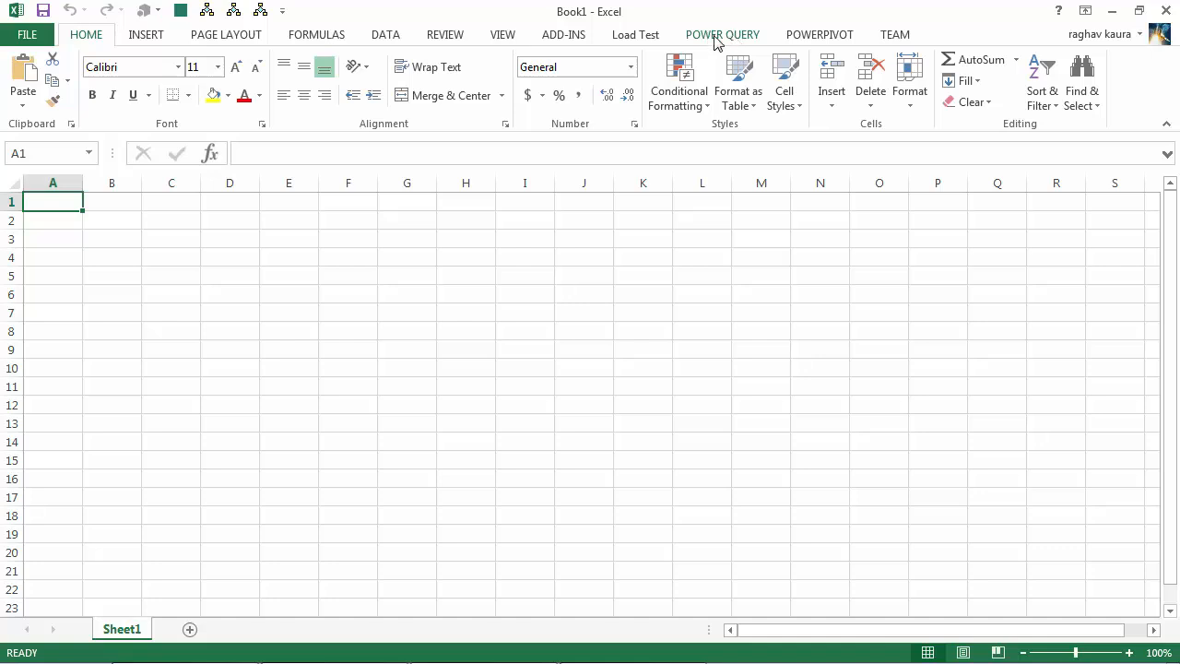
{"action": "left_click", "coordinate": [722, 34]}
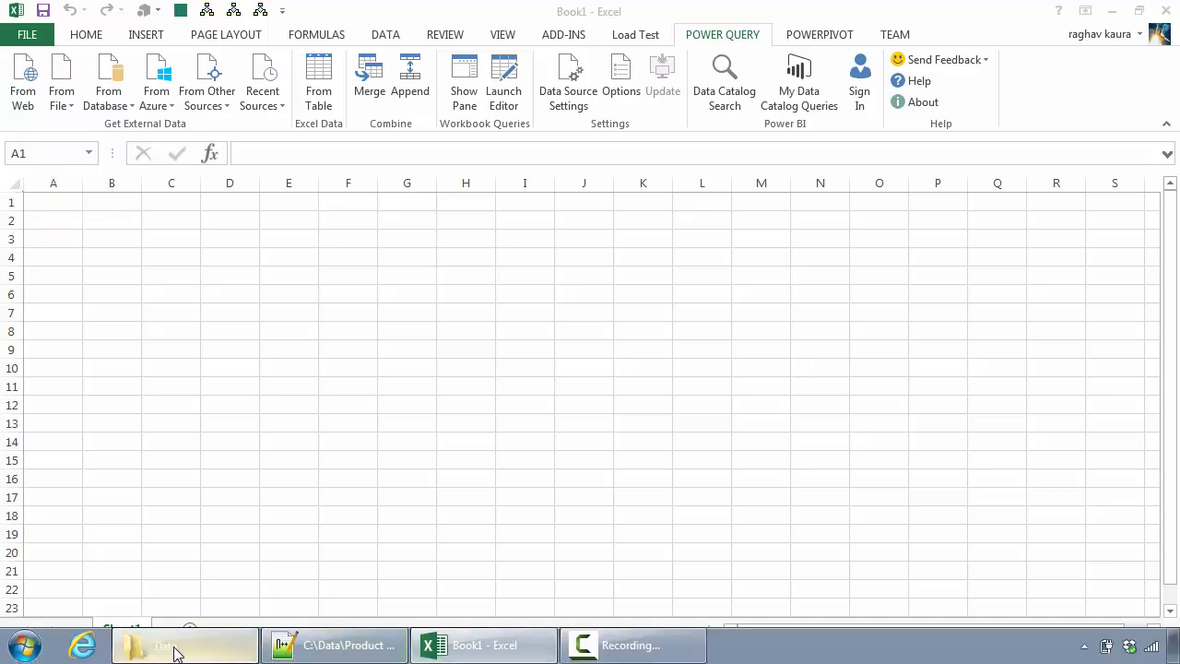
- Bring up Notepad++ maximized and review the CSV rows, starting with 1,,Bikes
{"action": "left_click", "coordinate": [182, 645]}
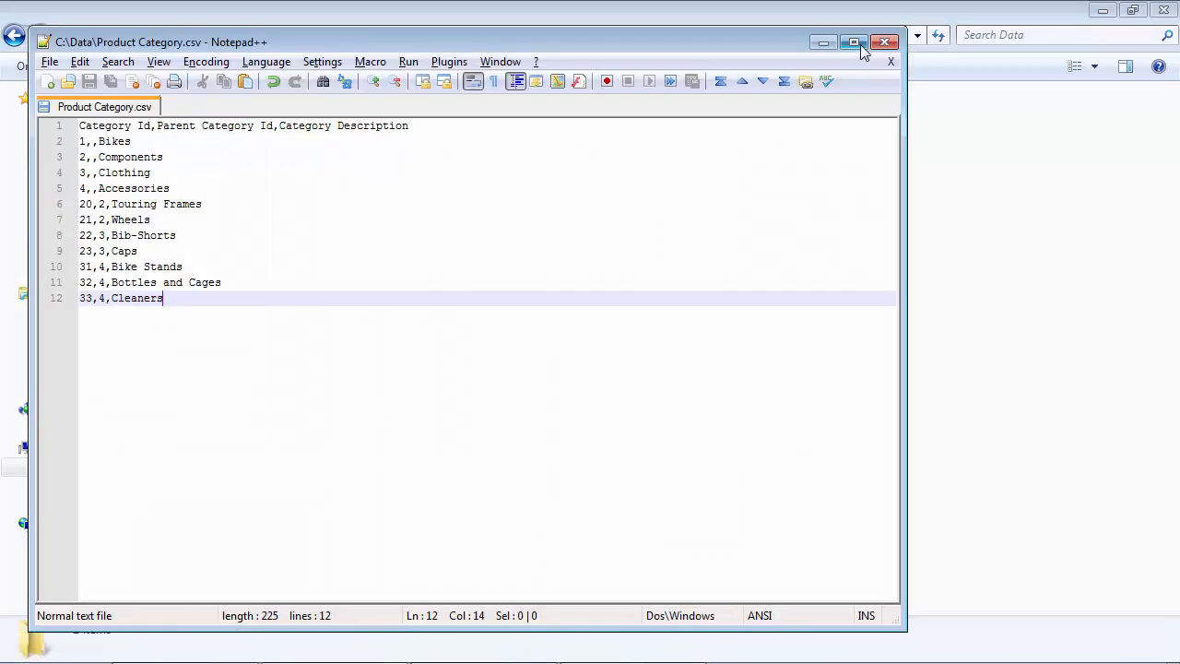
{"action": "left_click", "coordinate": [852, 41]}
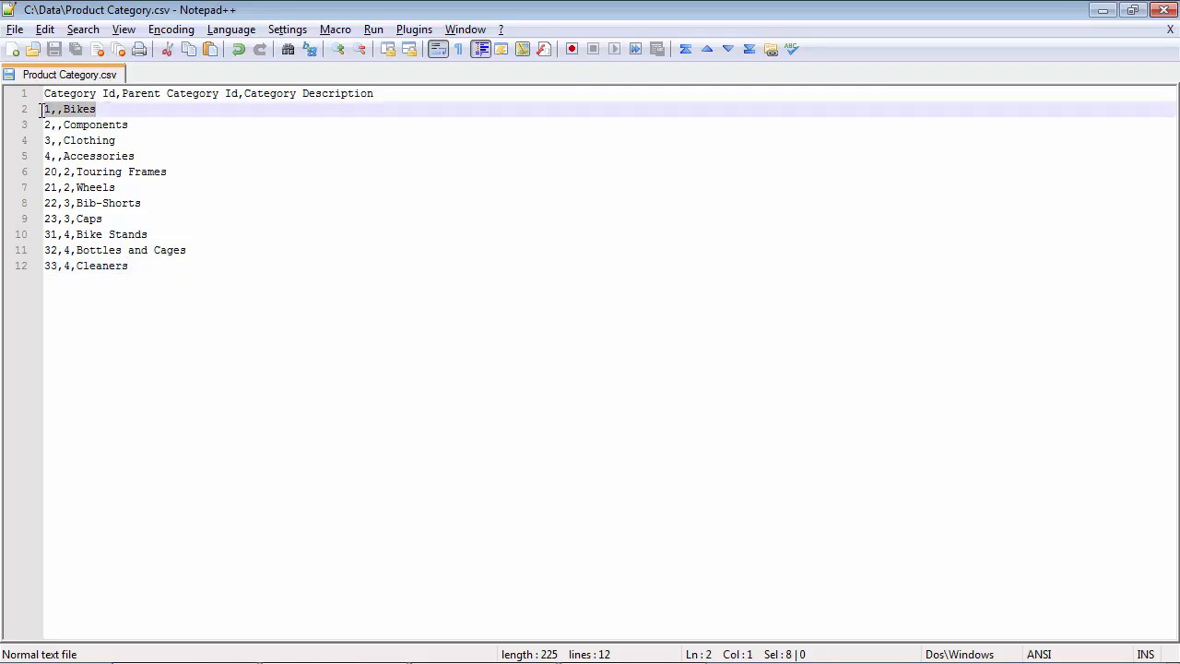
{"action": "left_click", "coordinate": [167, 171]}
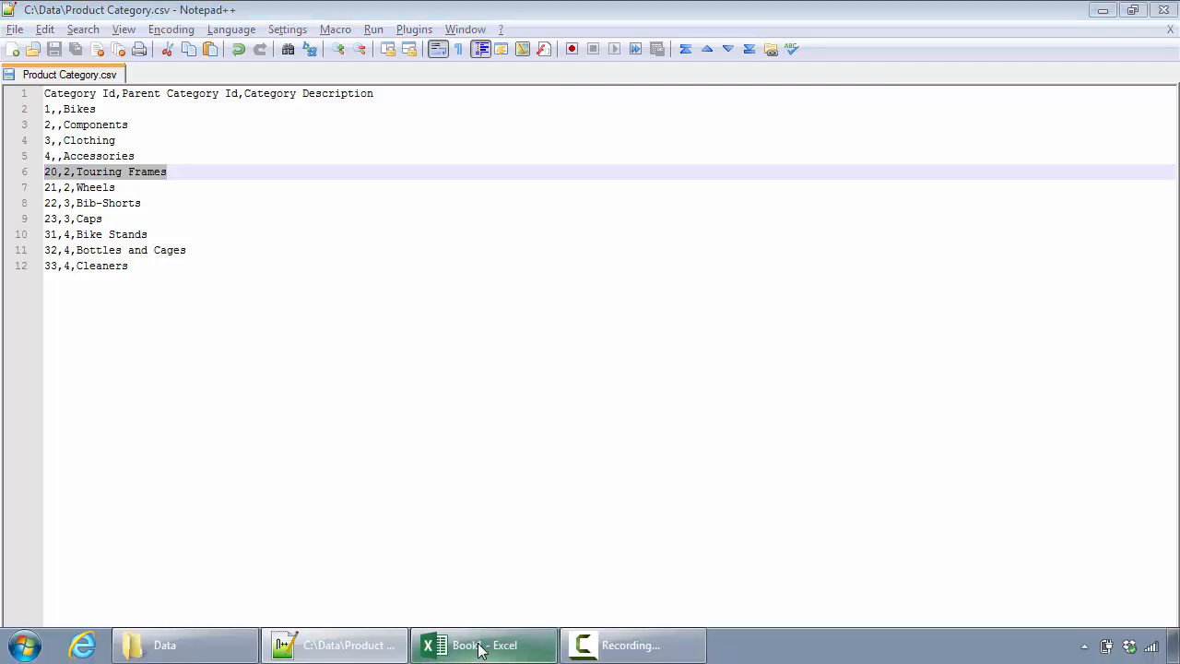
- Return to Excel and choose the Power Query From File > From CSV import
{"action": "left_click", "coordinate": [483, 644]}
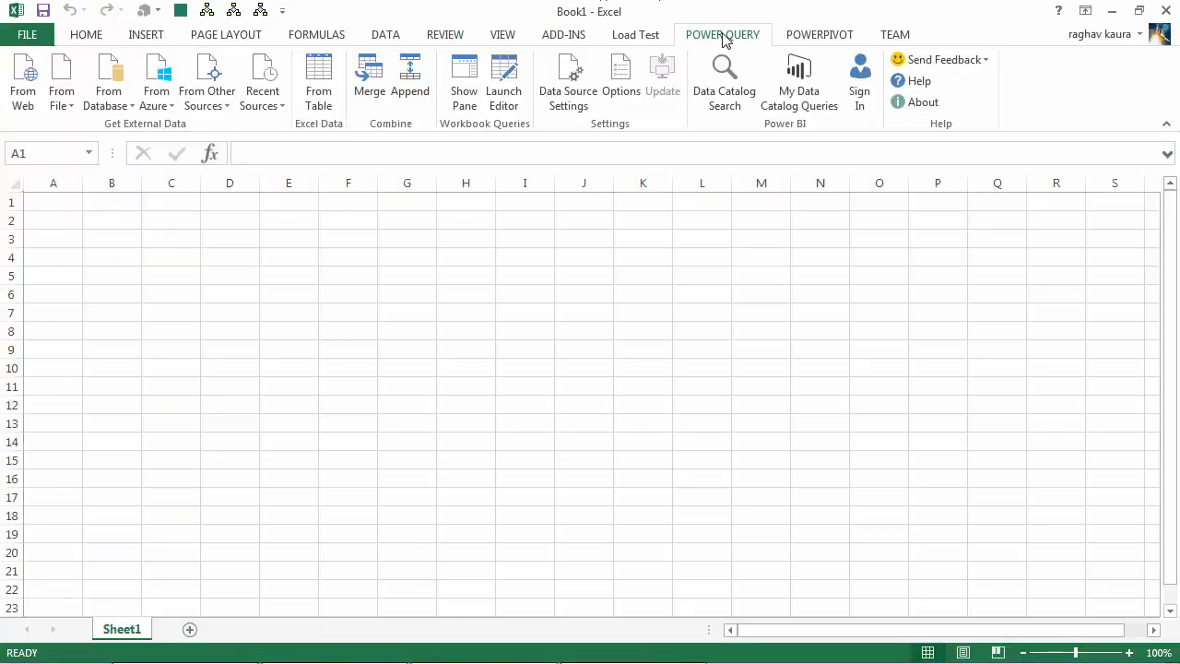
{"action": "mouse_move", "coordinate": [207, 83]}
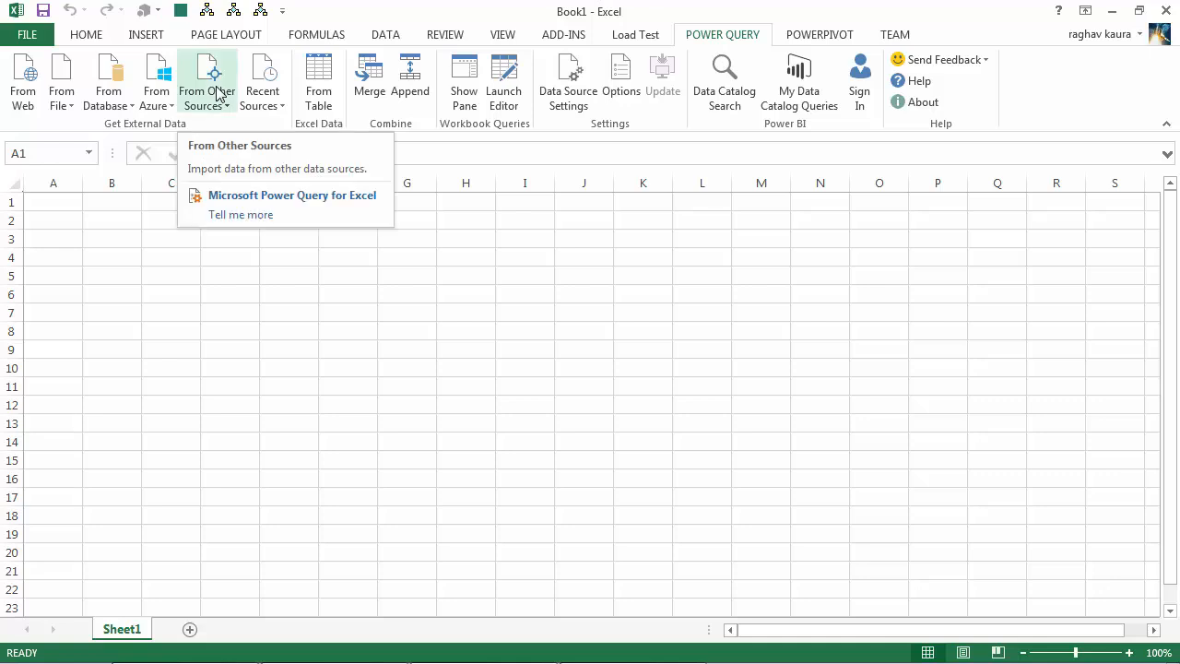
{"action": "mouse_move", "coordinate": [73, 115]}
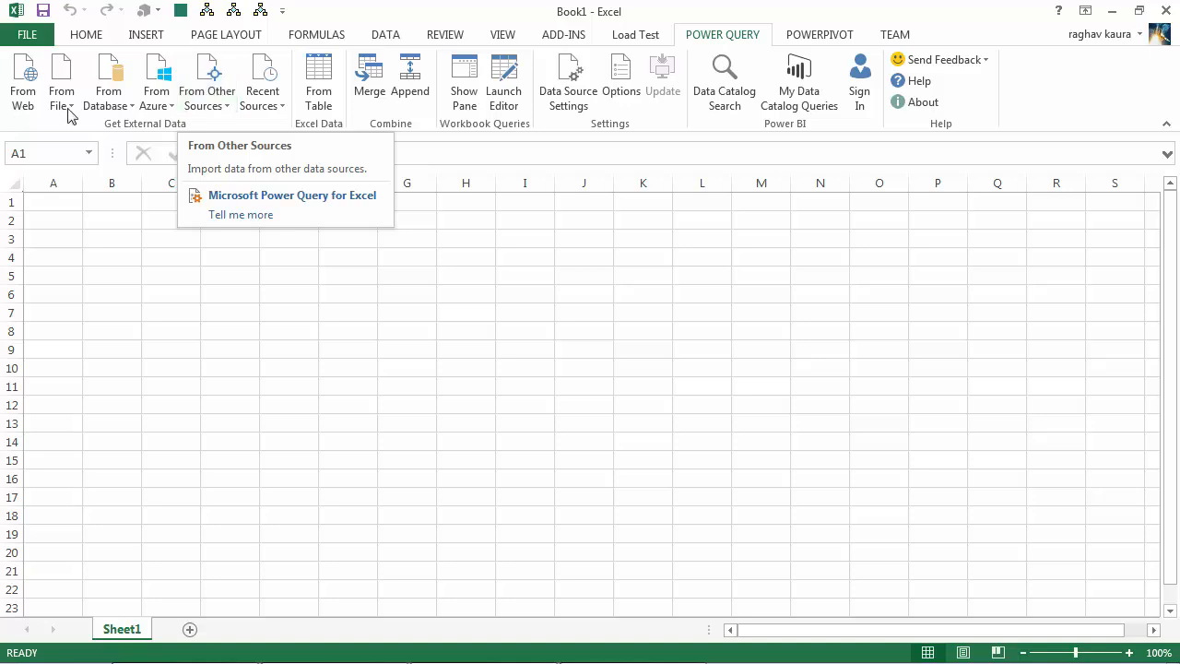
{"action": "left_click", "coordinate": [61, 83]}
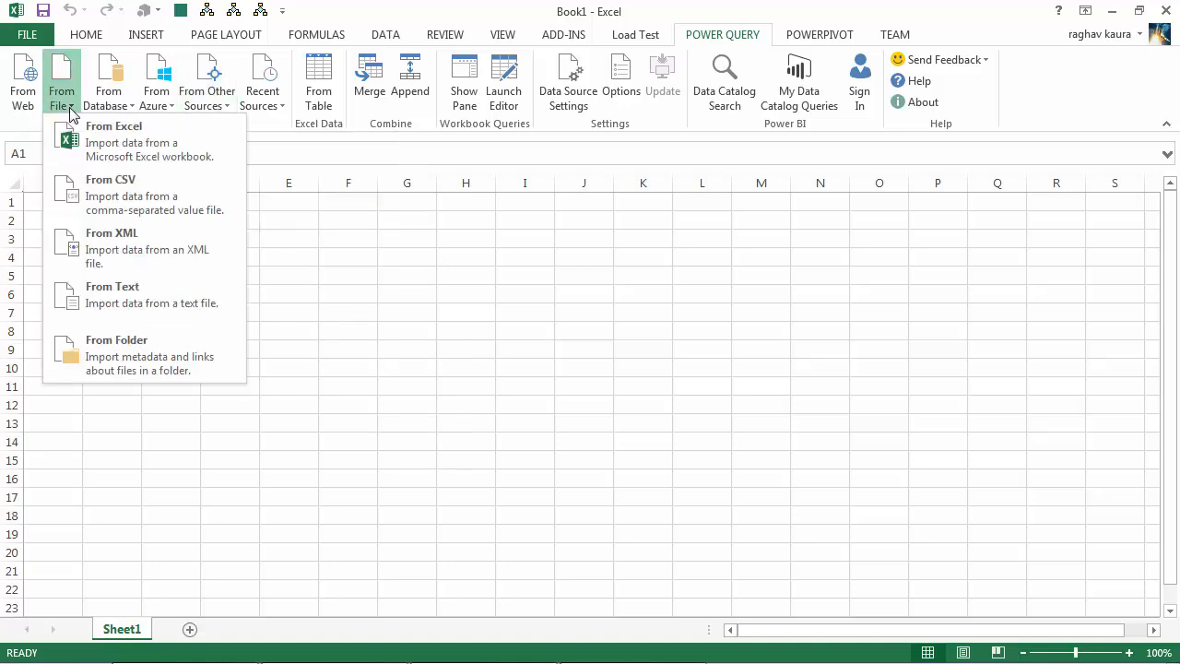
{"action": "left_click", "coordinate": [422, 420]}
{"action": "type", "text": "c"}
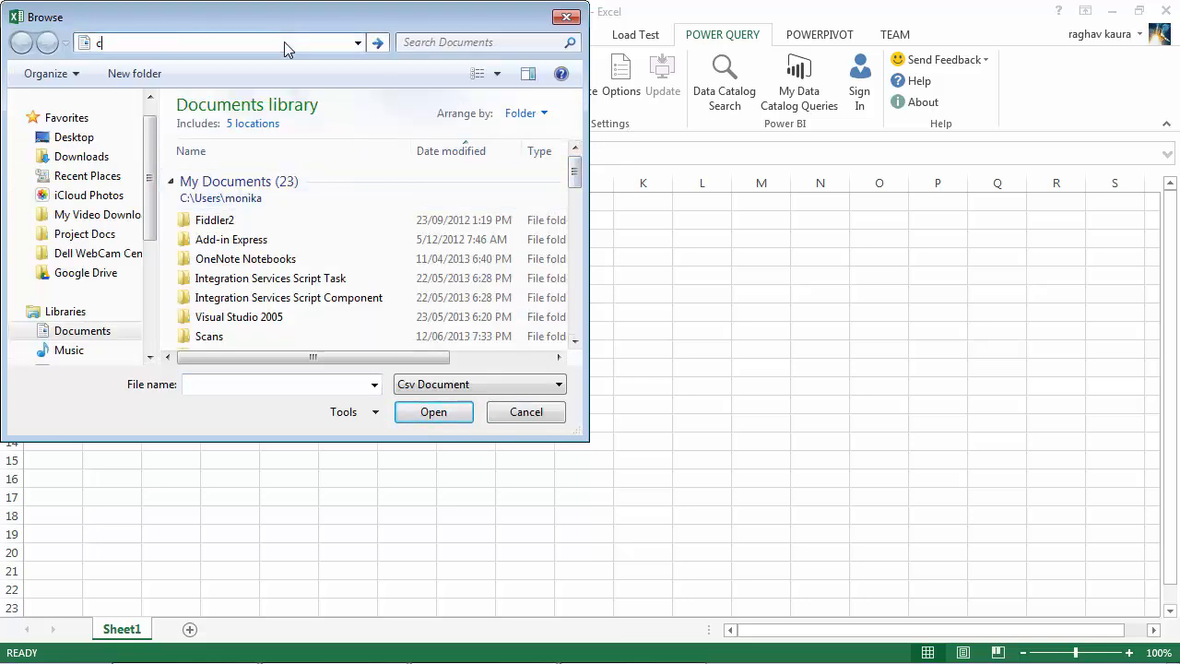
- Browse to c:\data, select the Product Category file and confirm the import
{"action": "type", "text": ":\\data"}
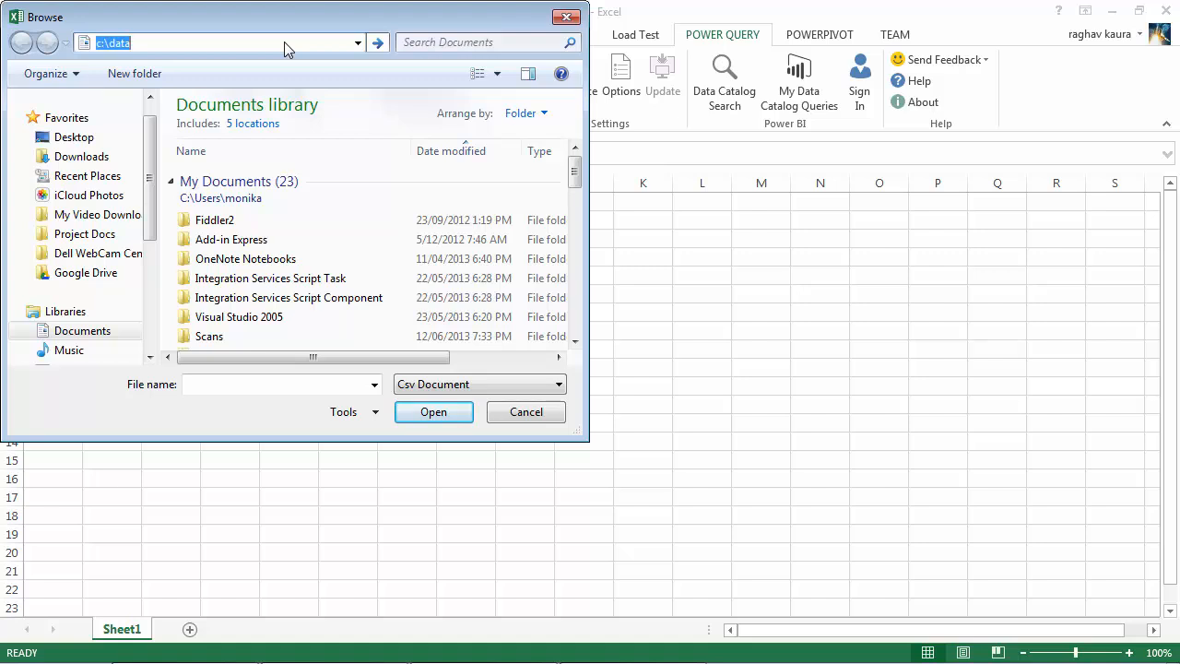
{"action": "left_click", "coordinate": [238, 146]}
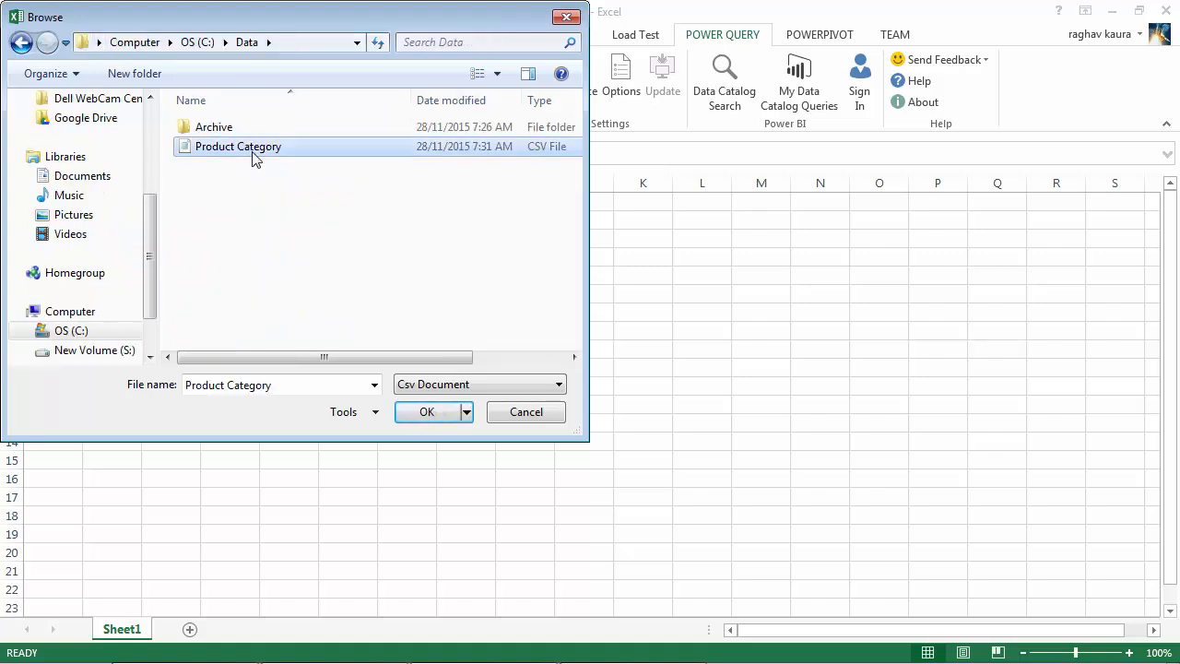
{"action": "mouse_move", "coordinate": [427, 411]}
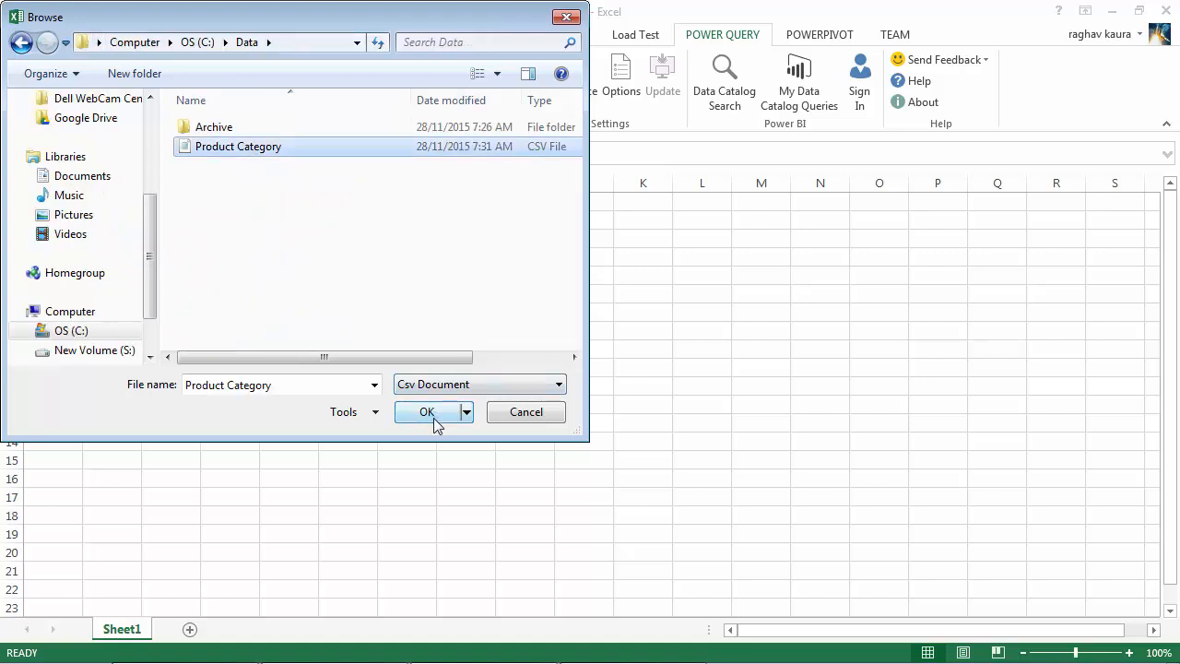
{"action": "left_click", "coordinate": [426, 411]}
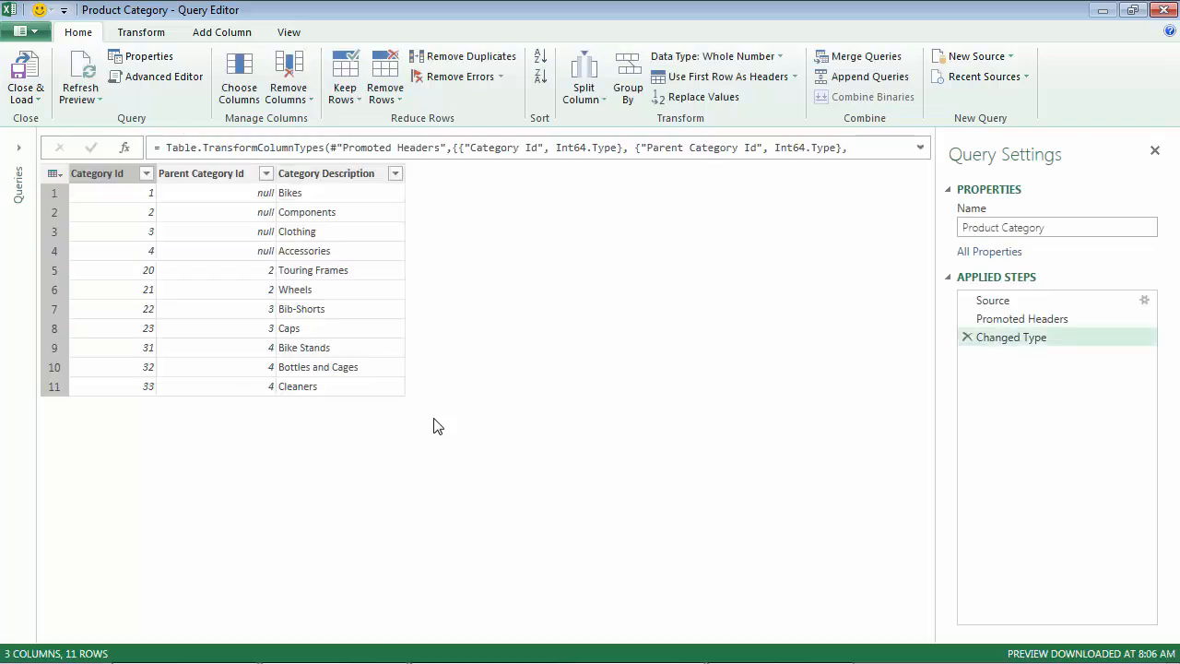
{"action": "mouse_move", "coordinate": [256, 250]}
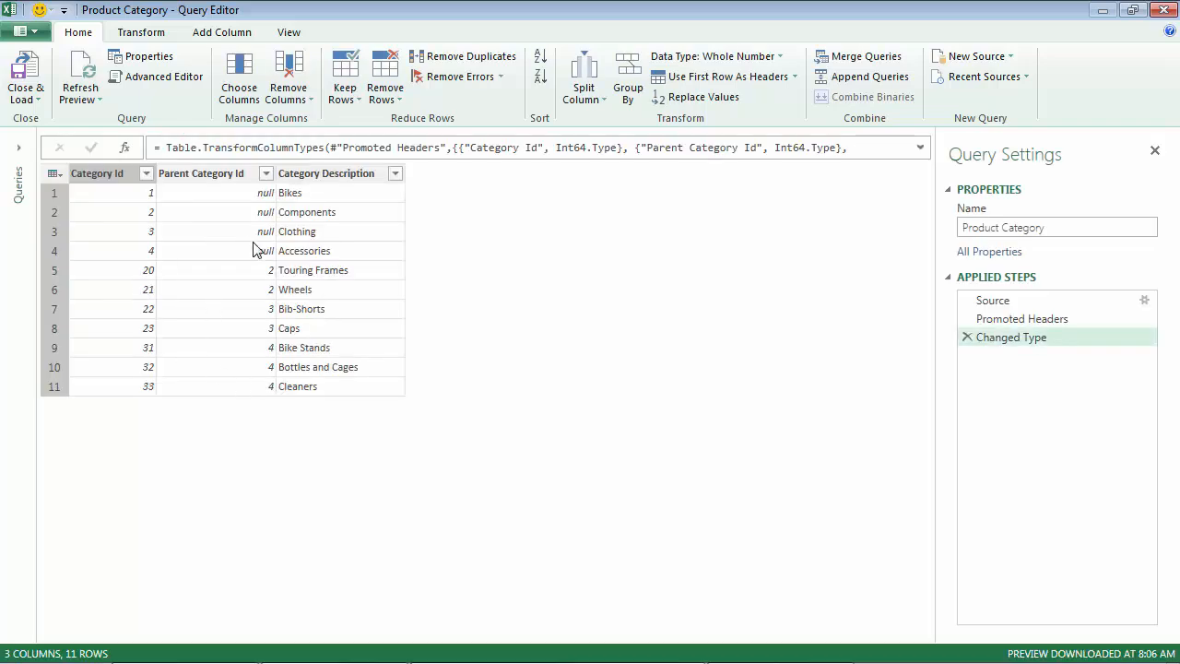
{"action": "mouse_move", "coordinate": [205, 259]}
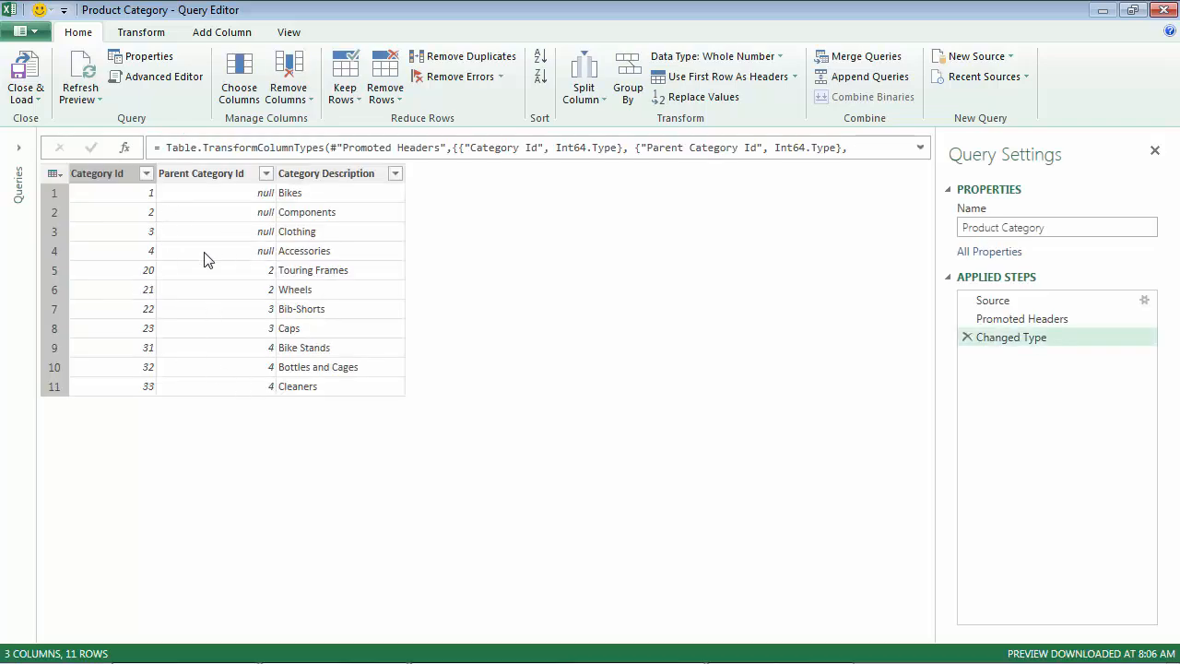
{"action": "mouse_move", "coordinate": [993, 299]}
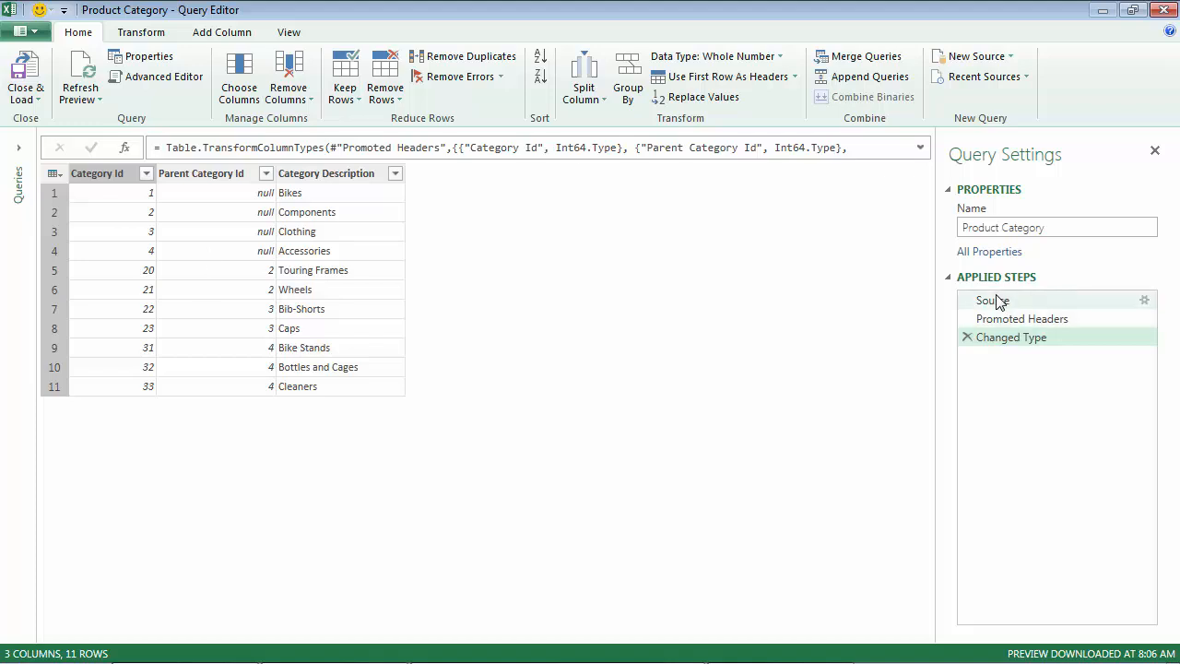
{"action": "left_click", "coordinate": [992, 300]}
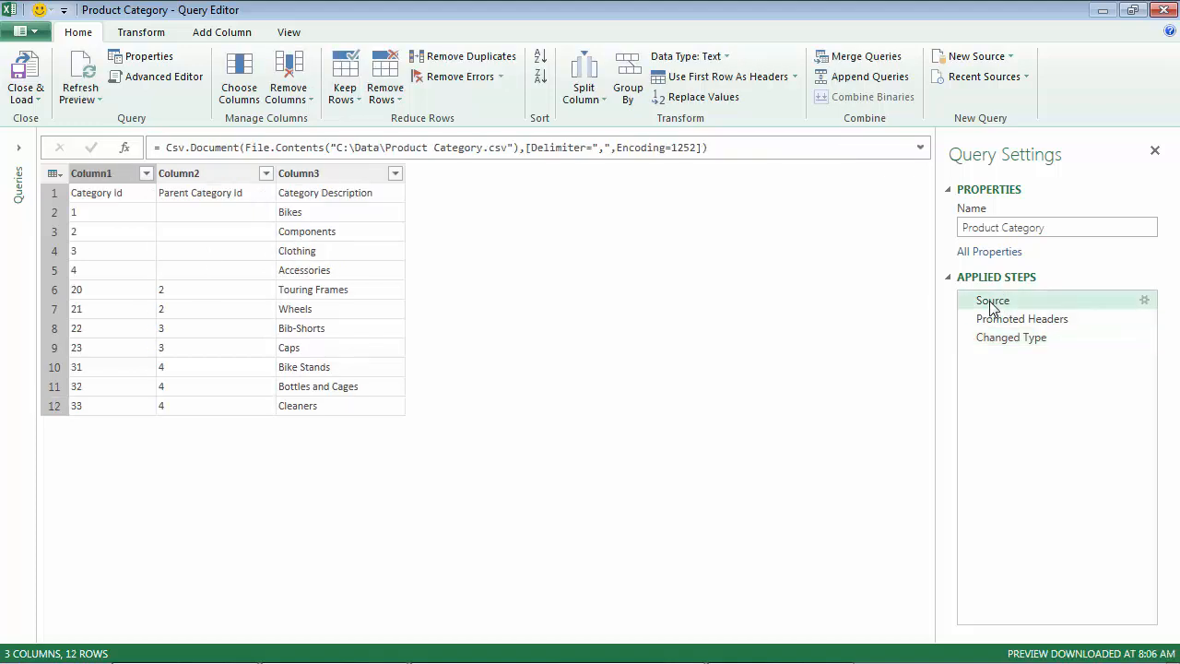
{"action": "mouse_move", "coordinate": [397, 147]}
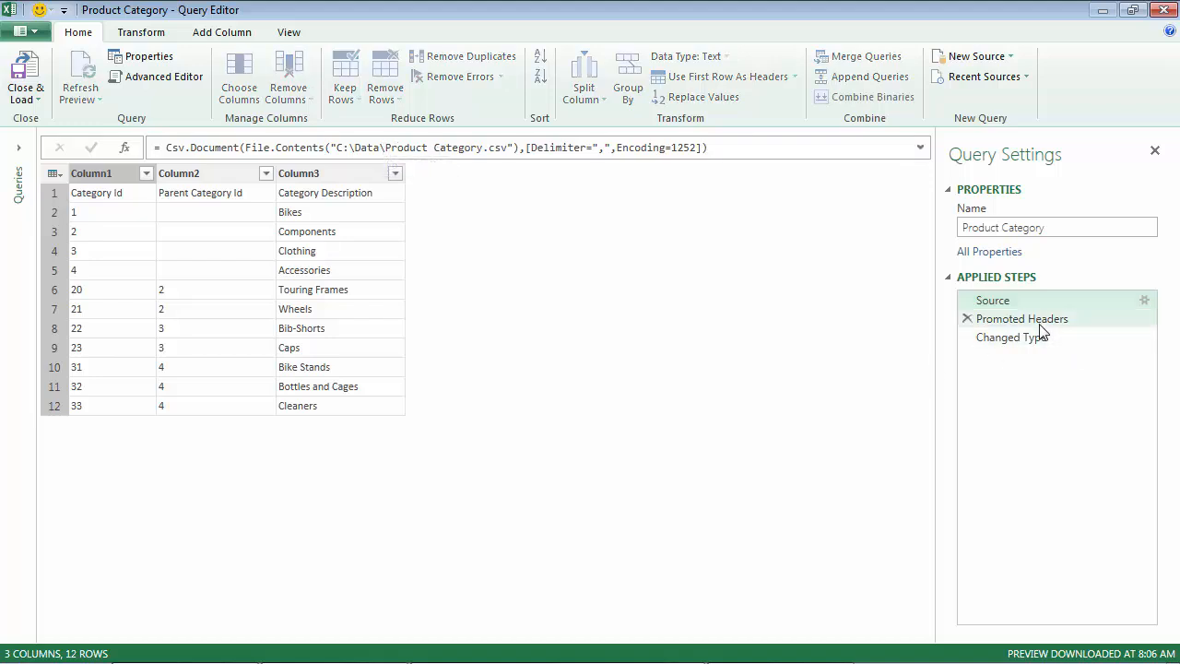
{"action": "left_click", "coordinate": [1022, 318]}
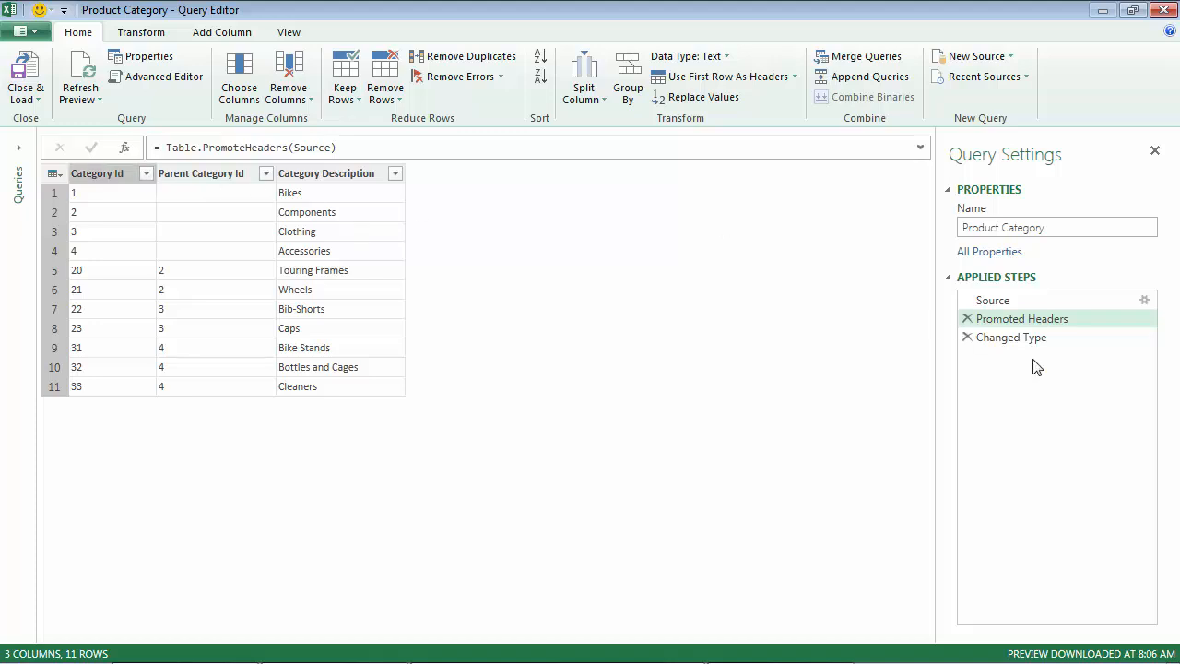
{"action": "left_click", "coordinate": [1011, 337]}
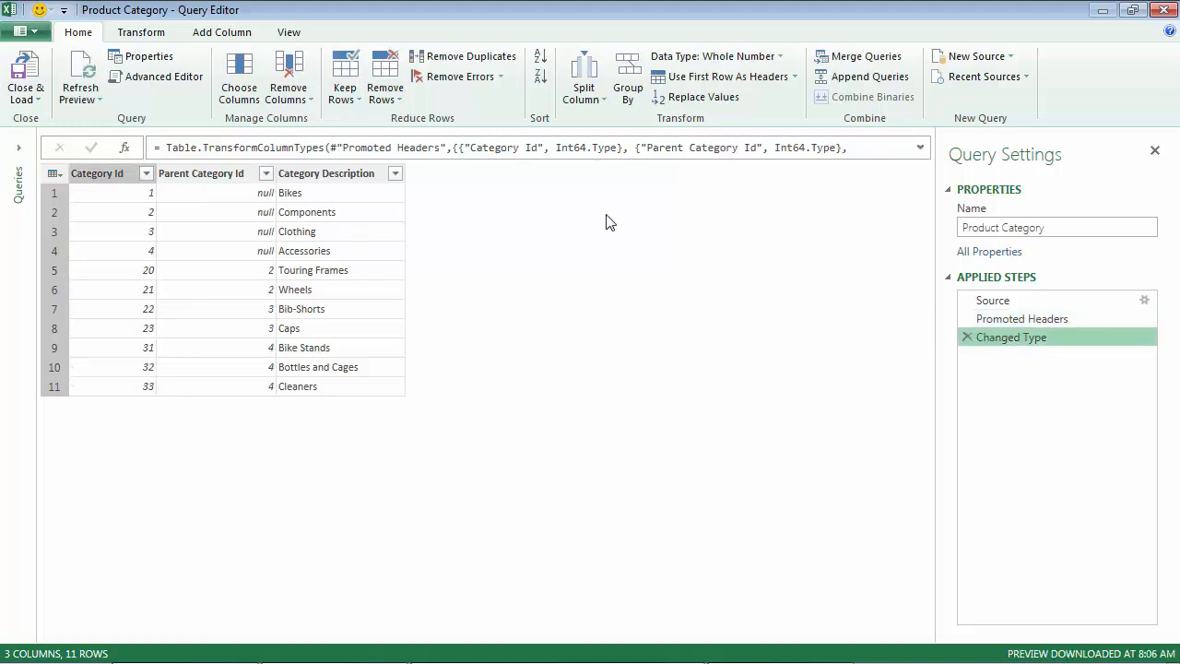
{"action": "mouse_move", "coordinate": [567, 147]}
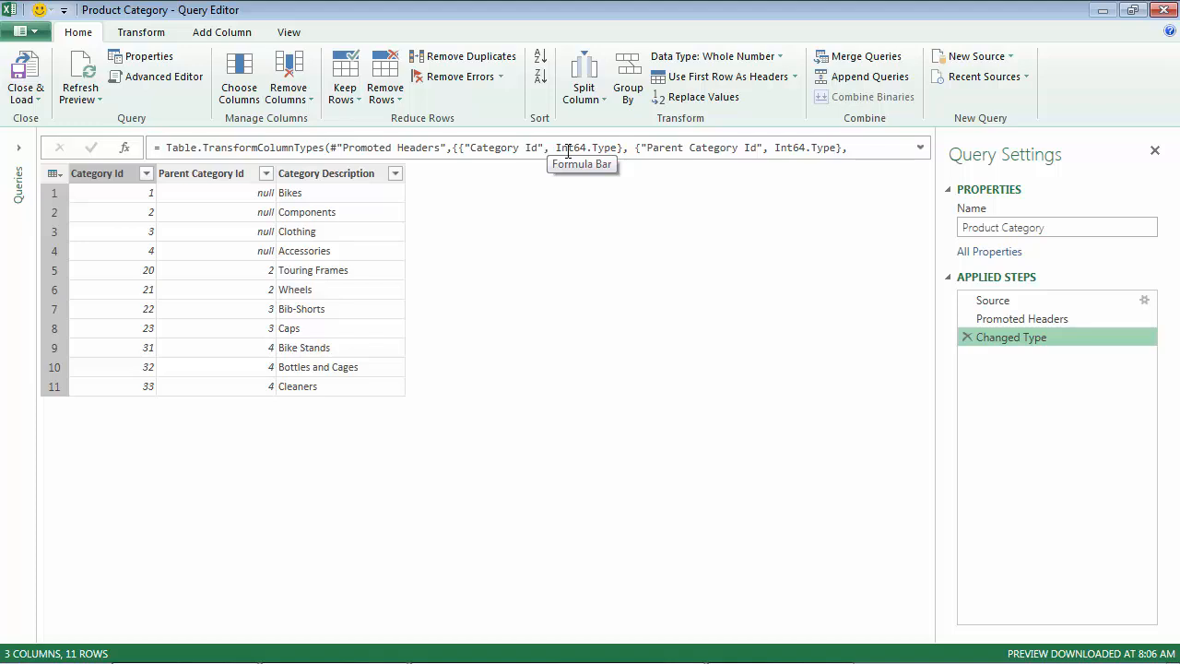
{"action": "mouse_move", "coordinate": [676, 208]}
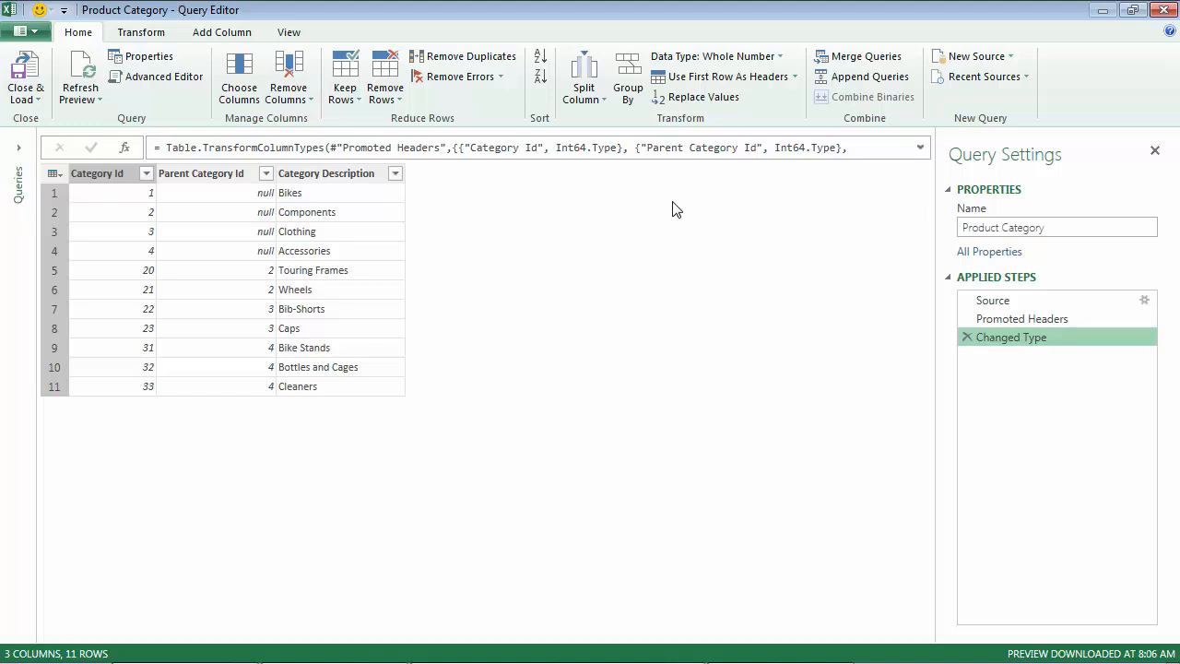
{"action": "mouse_move", "coordinate": [467, 354]}
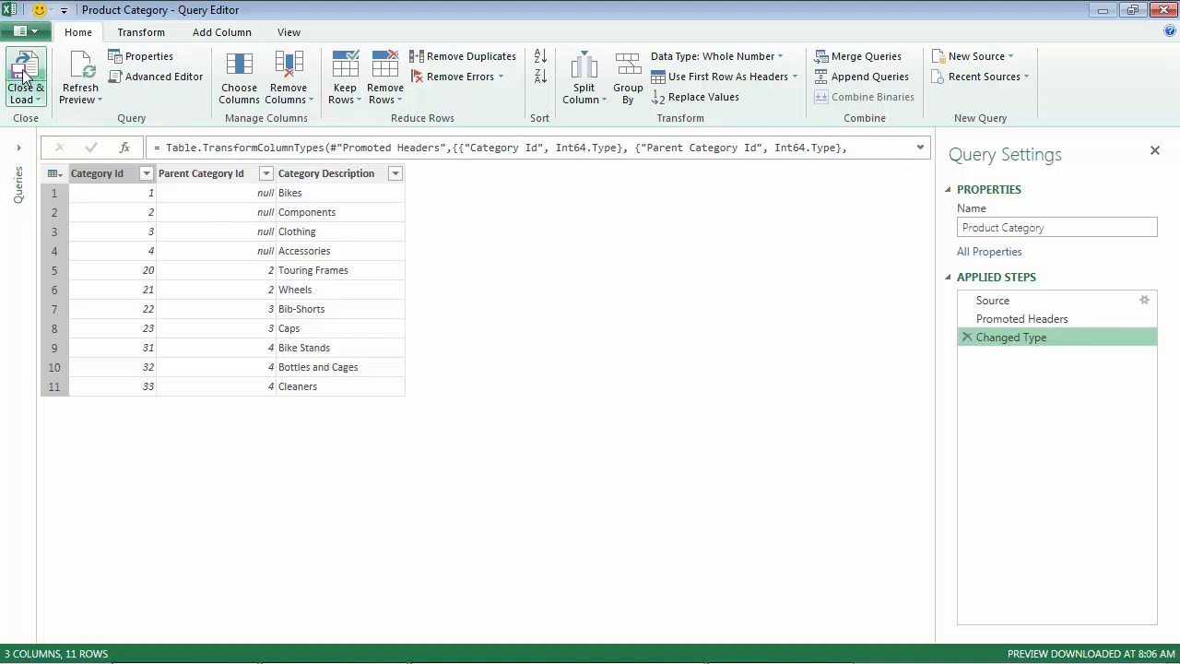
- Close & Load the query to a Sheet2 table, then bring up its Workbook Queries actions
{"action": "left_click", "coordinate": [26, 76]}
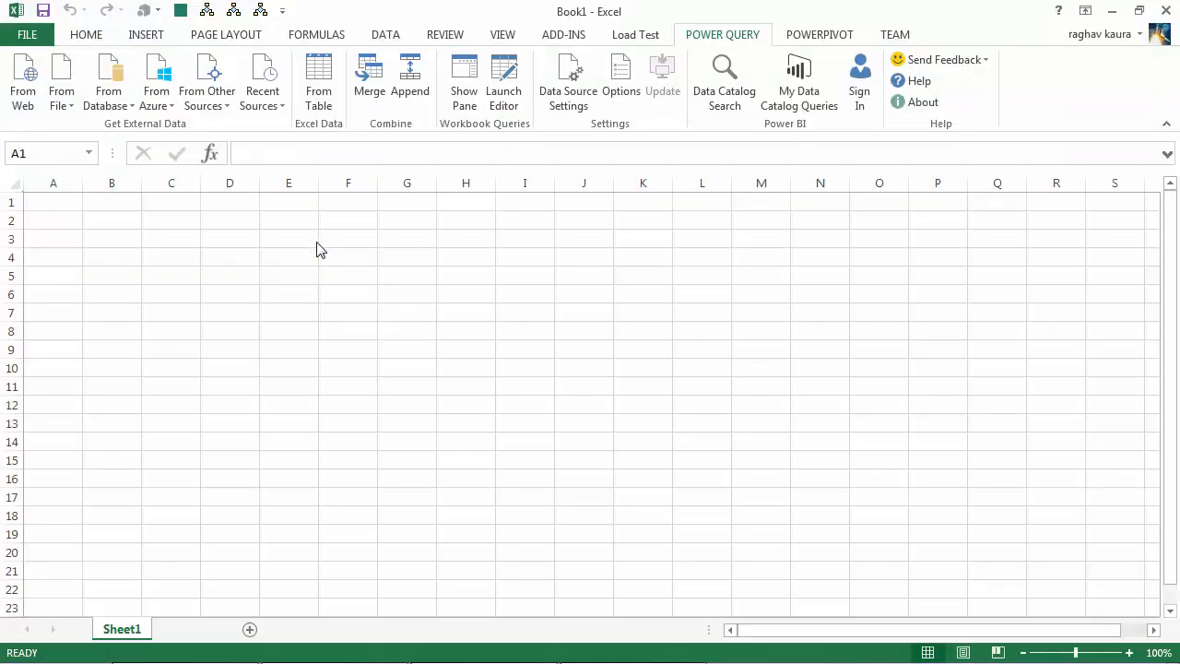
{"action": "left_click", "coordinate": [463, 83]}
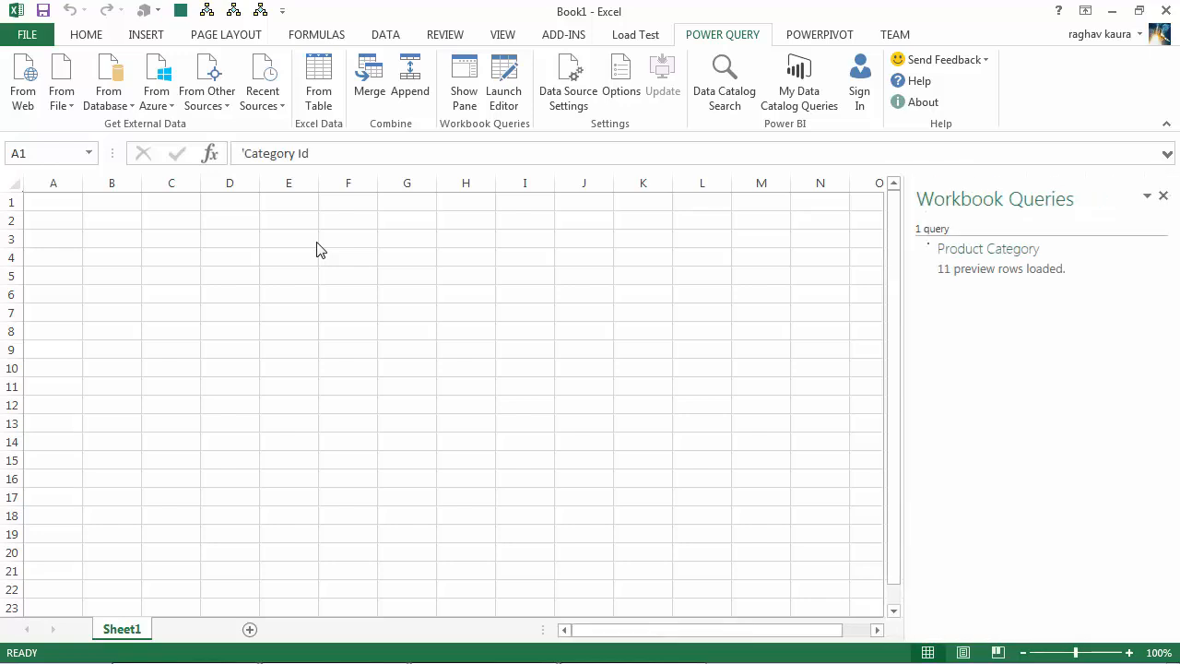
{"action": "double_click", "coordinate": [987, 248]}
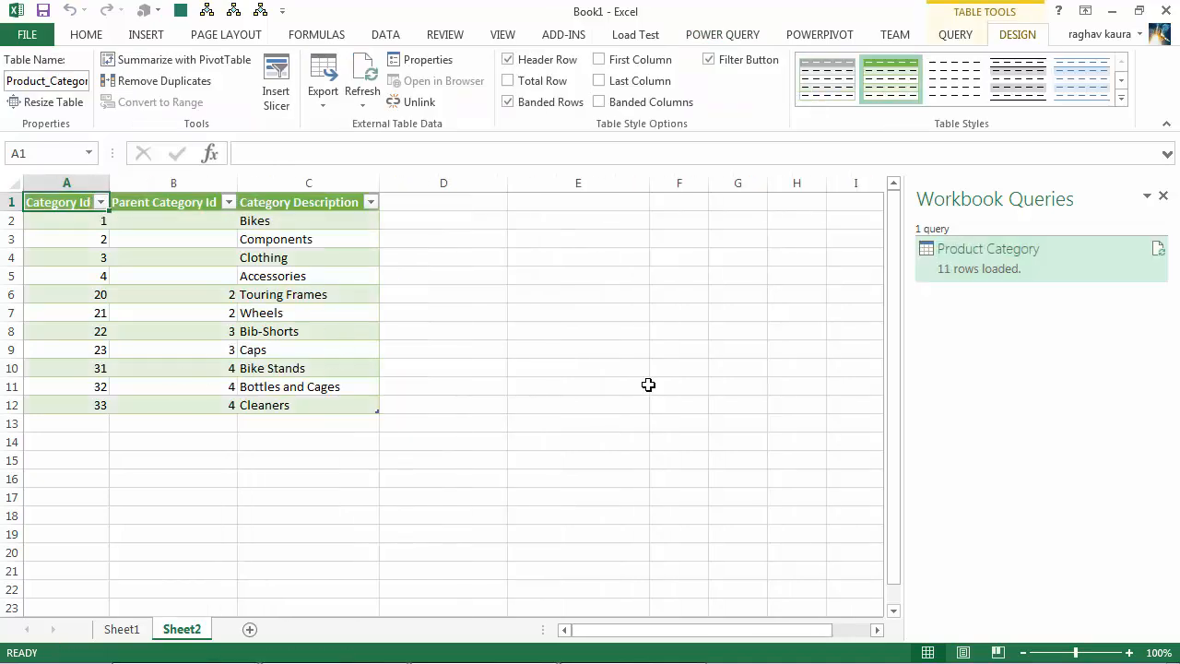
{"action": "mouse_move", "coordinate": [964, 270]}
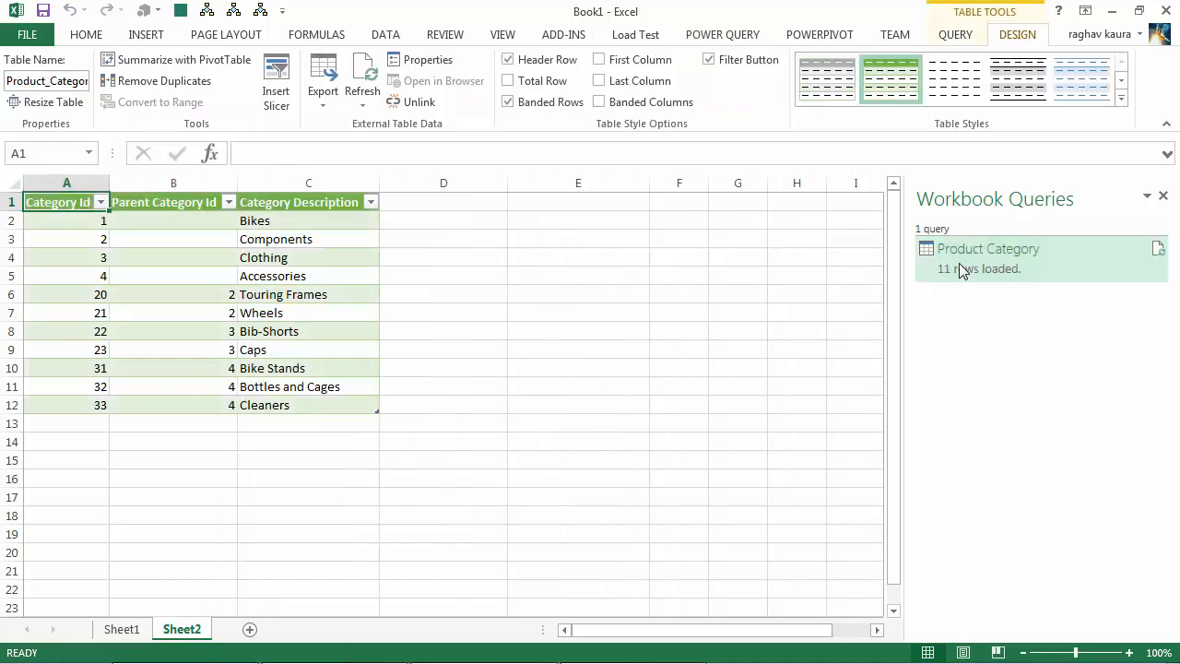
{"action": "right_click", "coordinate": [988, 248]}
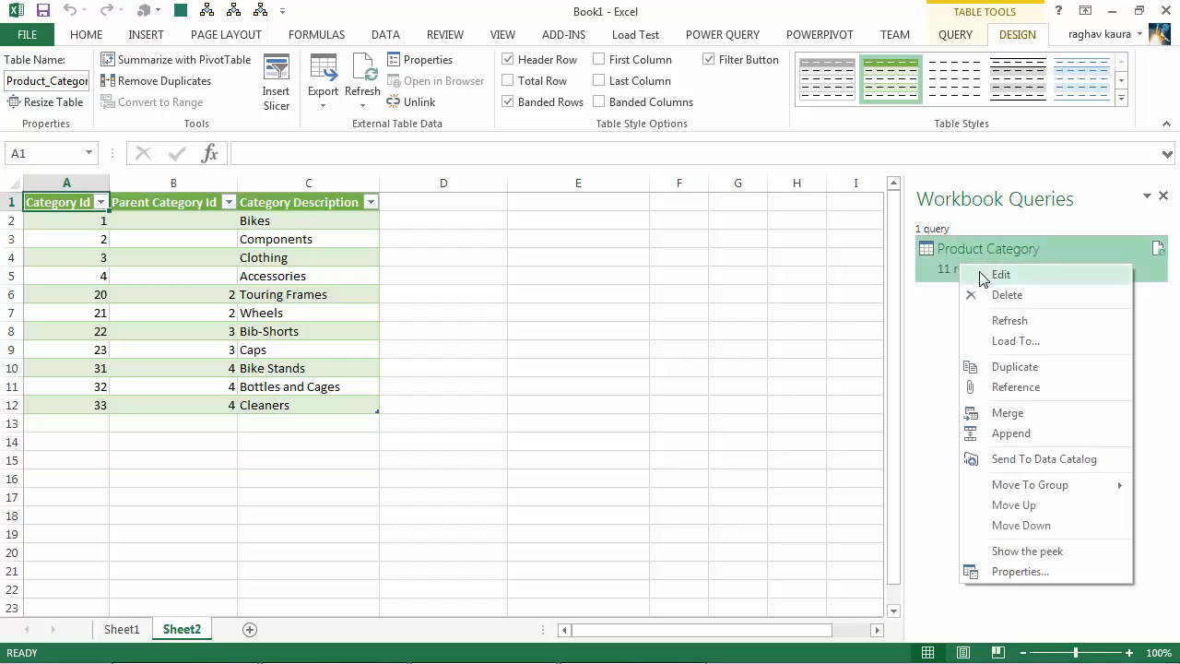
{"action": "mouse_move", "coordinate": [1009, 320]}
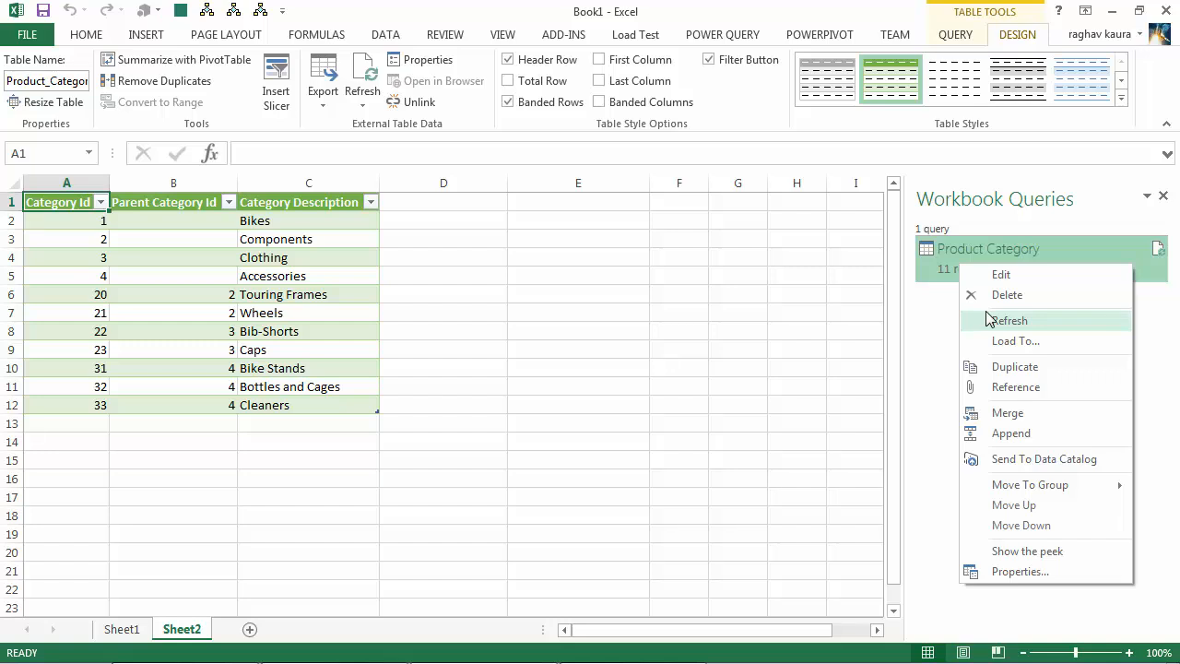
{"action": "mouse_move", "coordinate": [633, 310]}
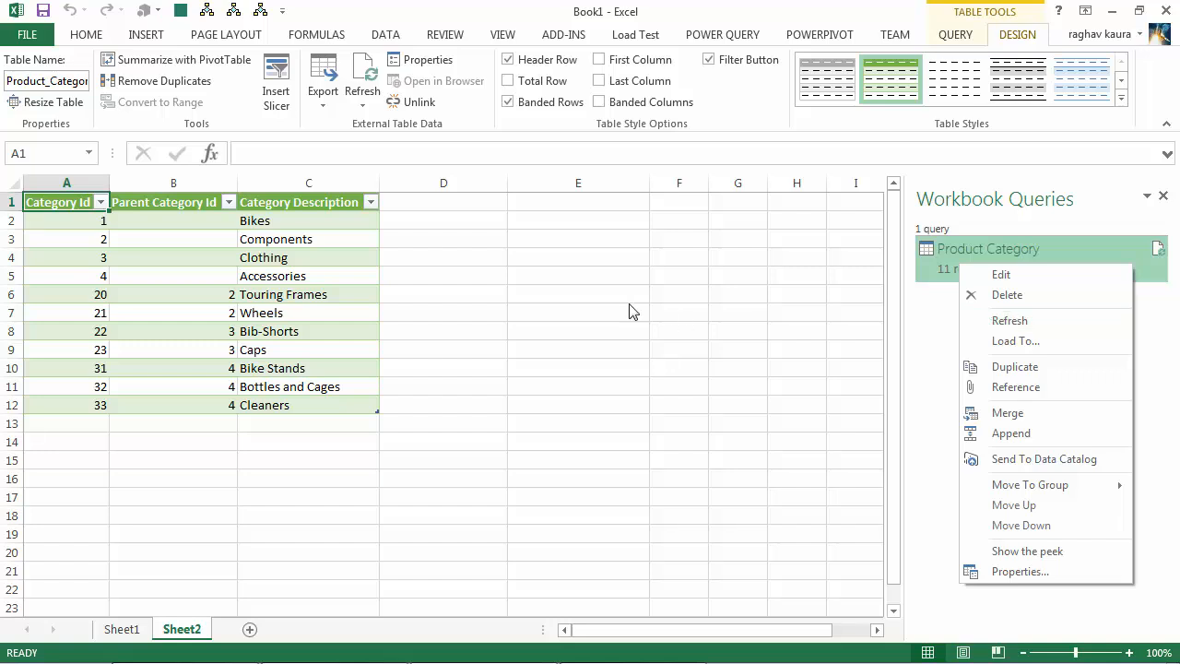
{"action": "mouse_move", "coordinate": [341, 268]}
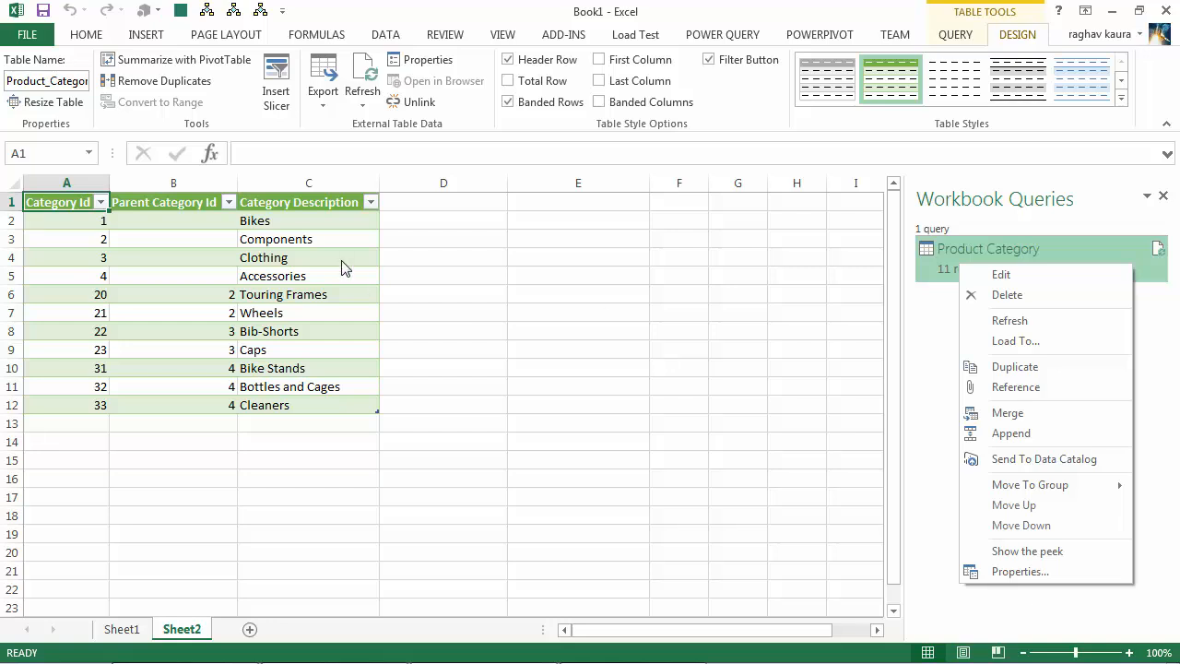